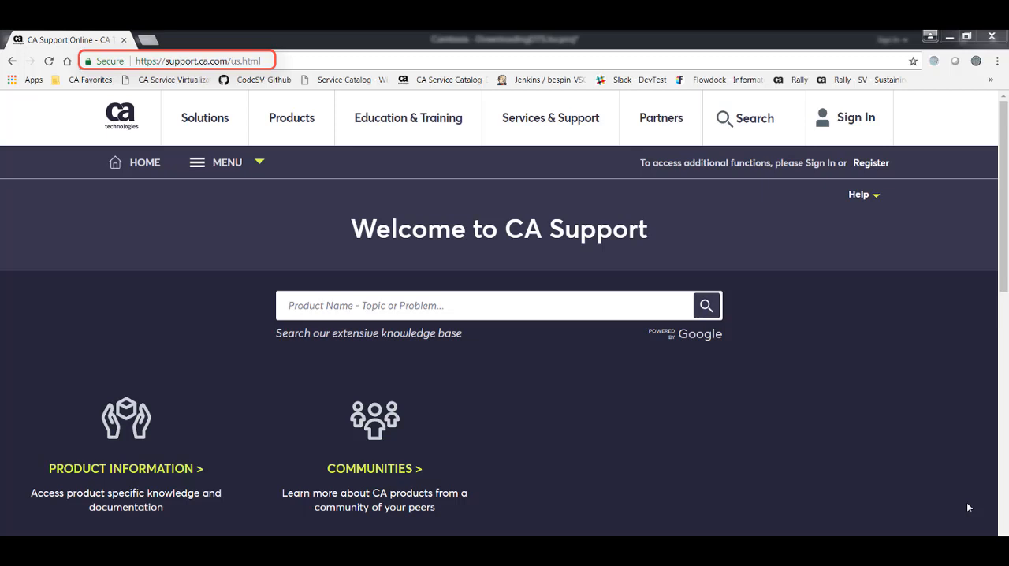
Log in to CA Support Online with the account credentials.
{"action": "left_click", "coordinate": [197, 60]}
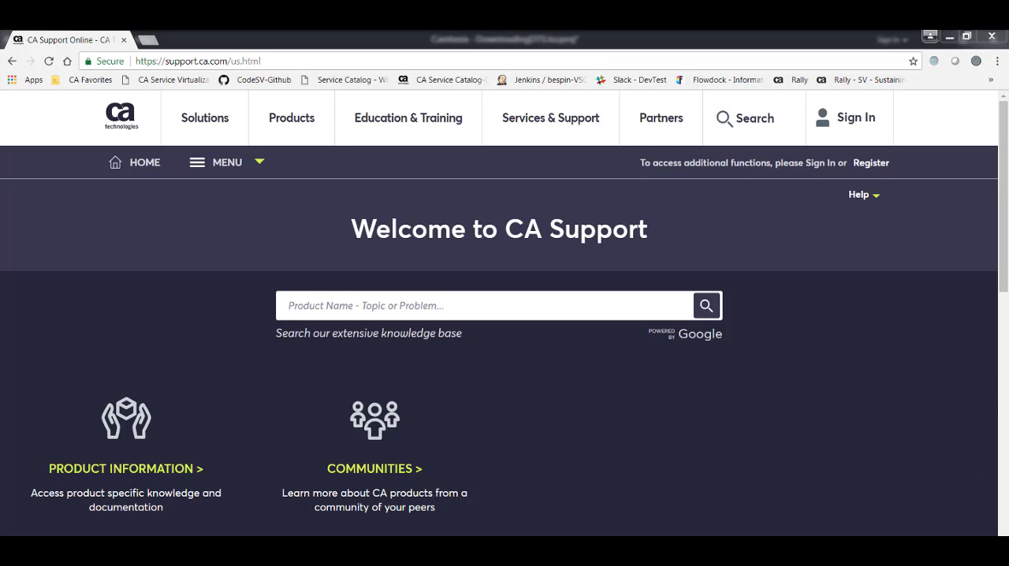
{"action": "left_click", "coordinate": [856, 117]}
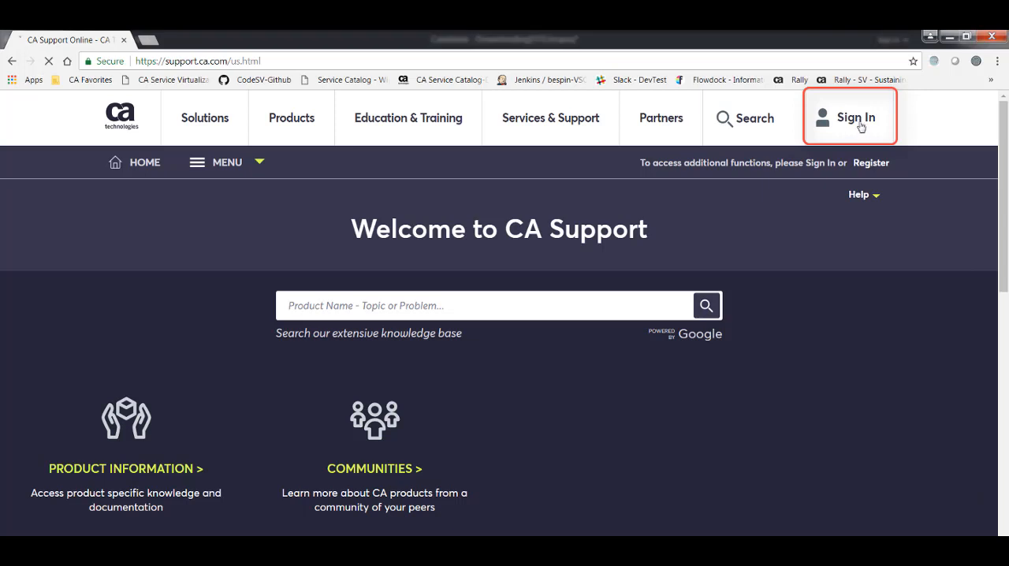
{"action": "left_click", "coordinate": [858, 125]}
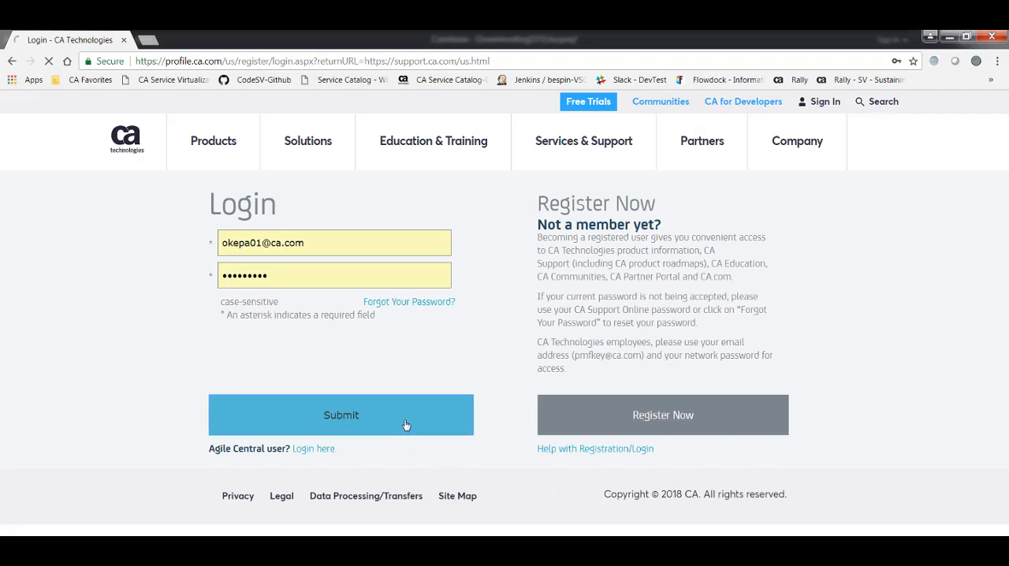
{"action": "left_click", "coordinate": [341, 414]}
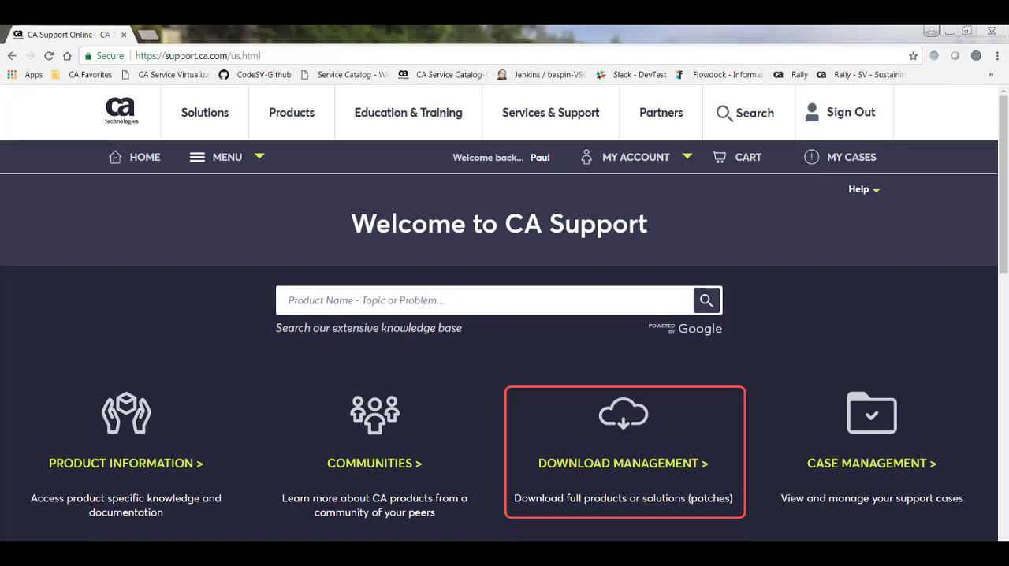
{"action": "mouse_move", "coordinate": [696, 471]}
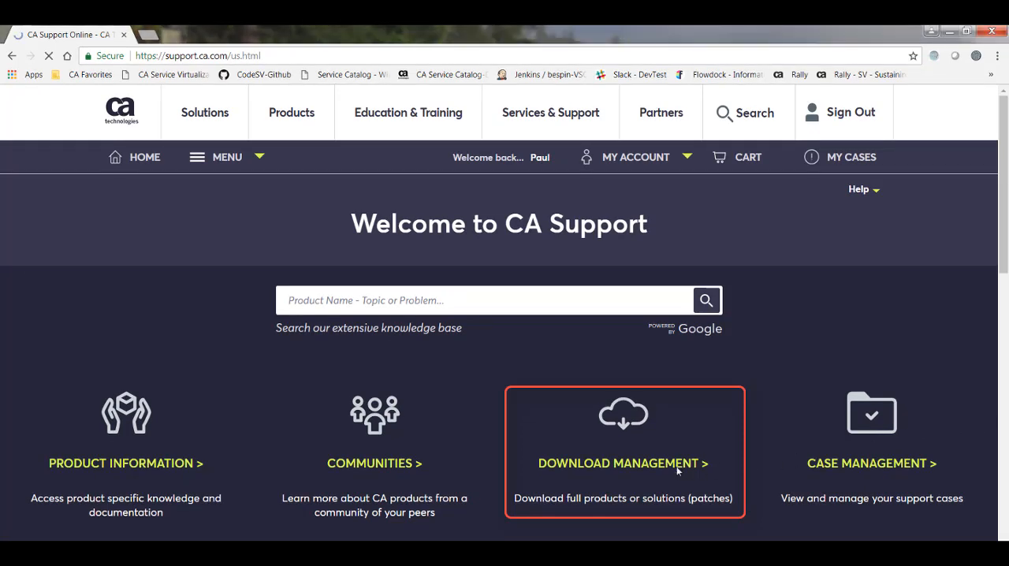
Filter Download Management to the CA Service Virtualization product.
{"action": "left_click", "coordinate": [622, 463]}
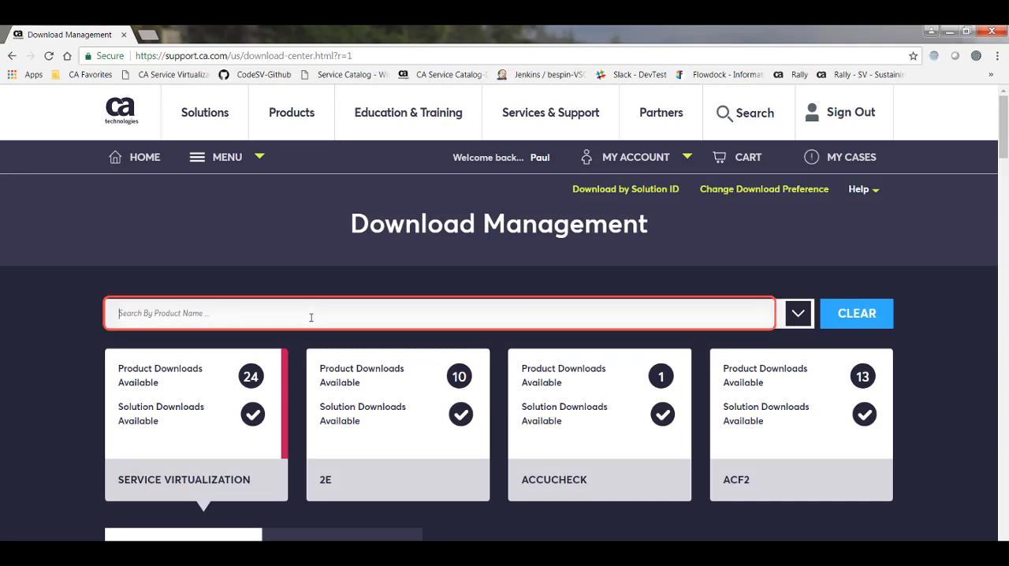
{"action": "type", "text": "service virtua"}
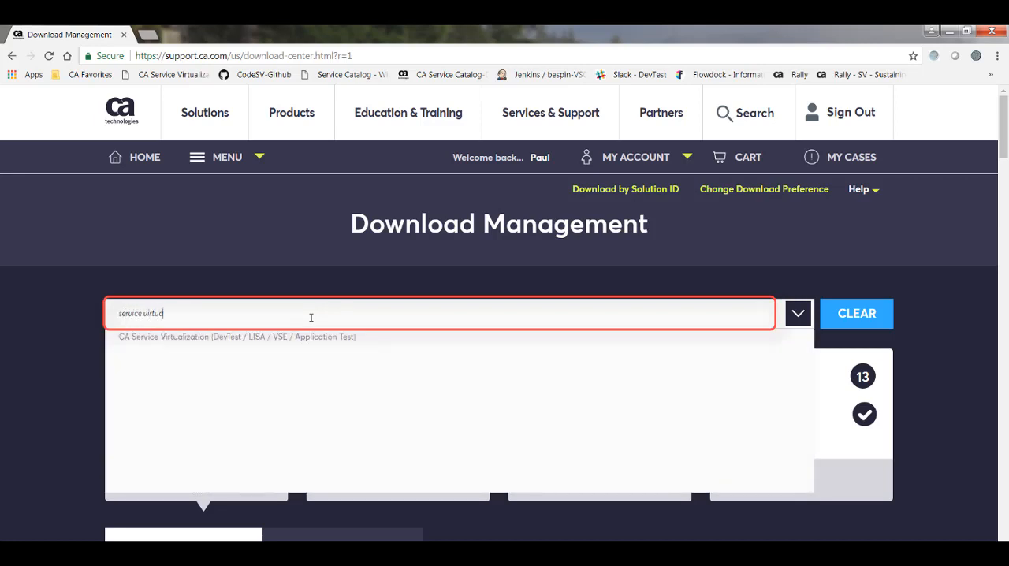
{"action": "type", "text": "lization"}
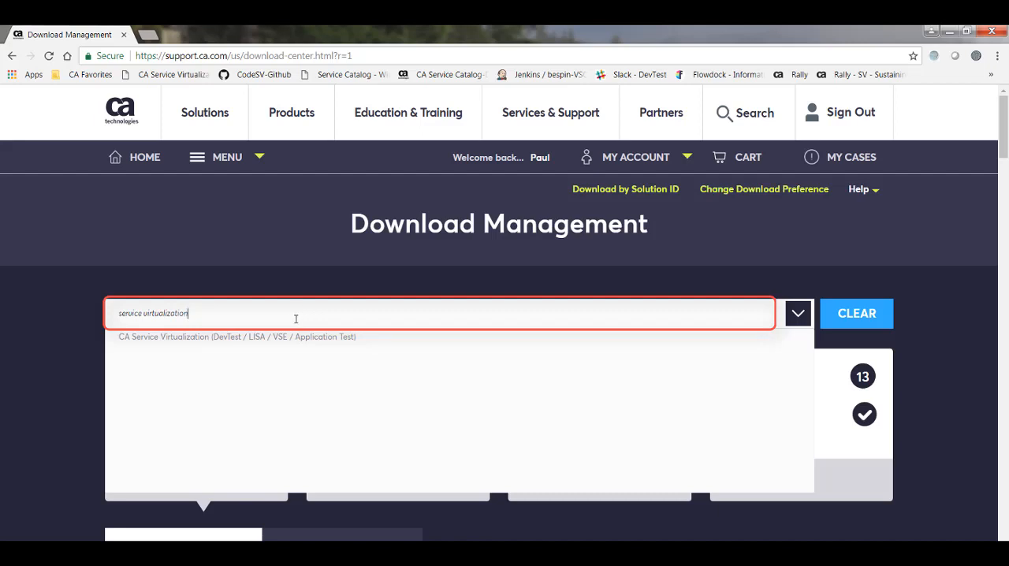
{"action": "left_click", "coordinate": [236, 338]}
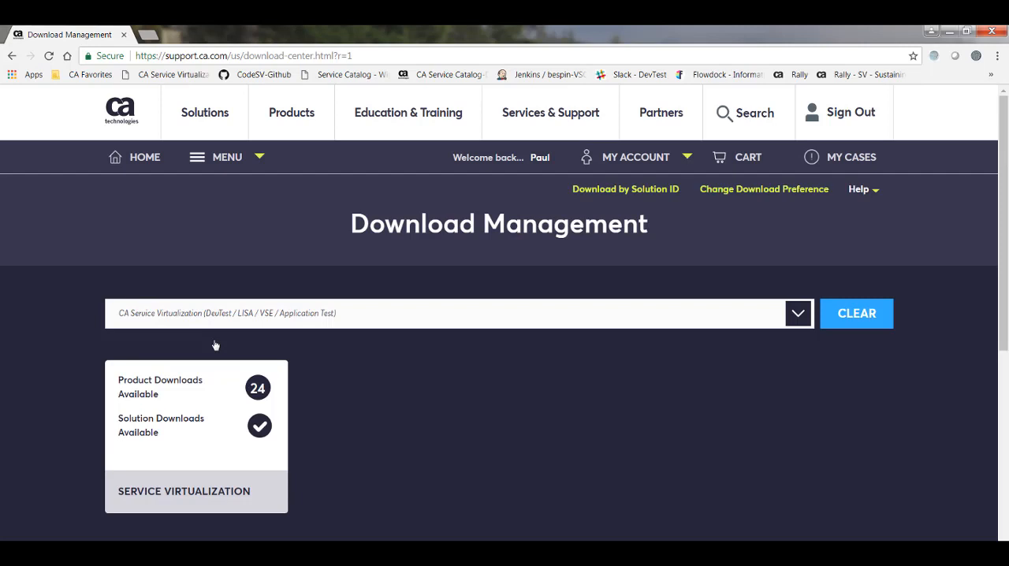
{"action": "scroll", "scroll_direction": "down", "scroll_amount": 3}
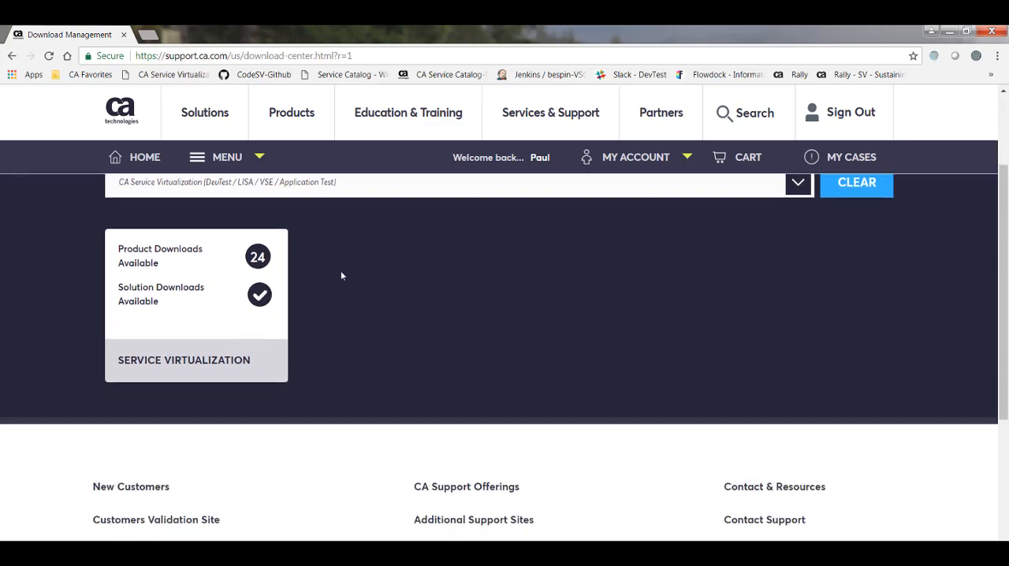
{"action": "mouse_move", "coordinate": [314, 274]}
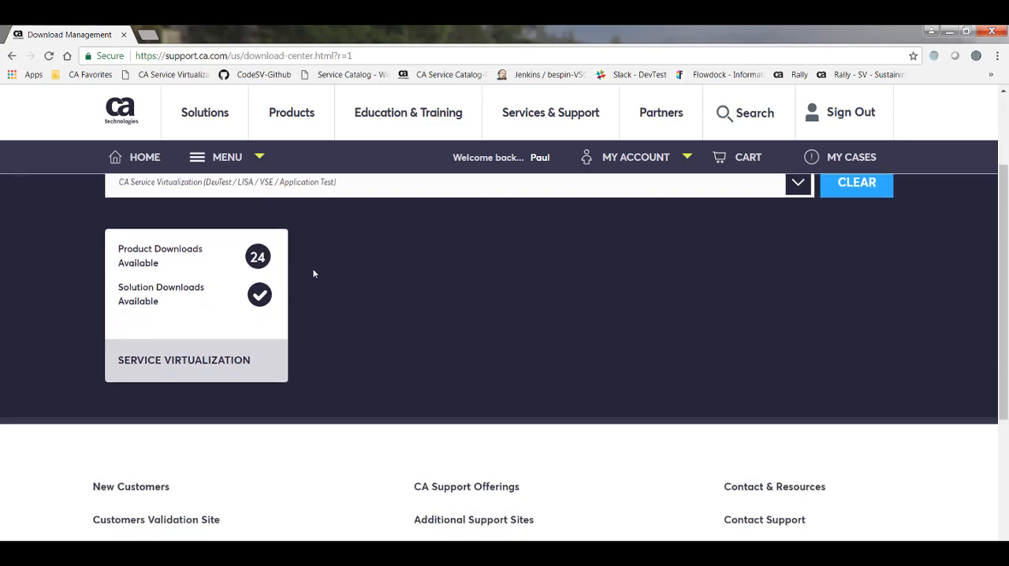
{"action": "mouse_move", "coordinate": [189, 262]}
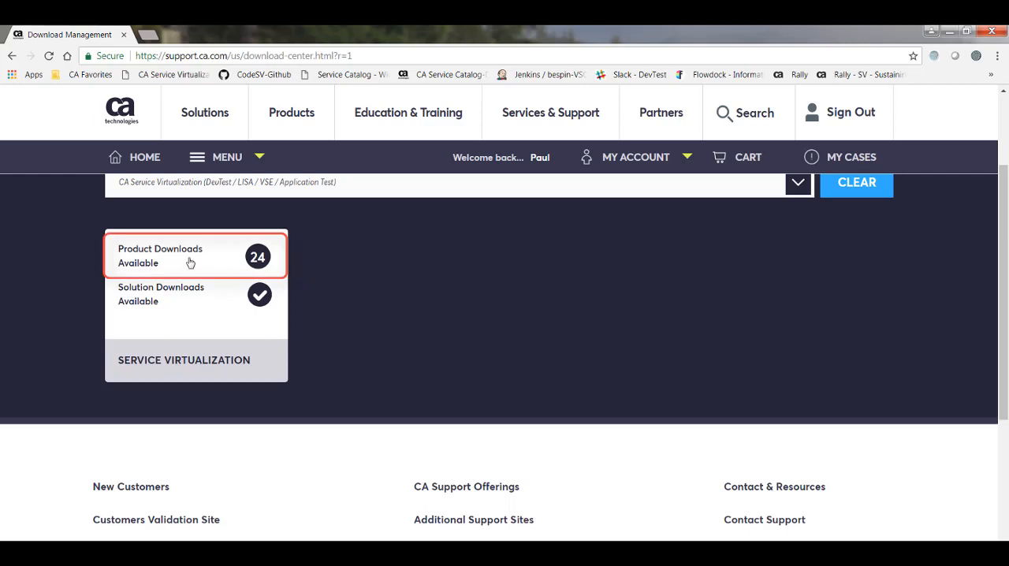
List Service Virtualization product downloads and open the Power User MULTI-PLATFORM files.
{"action": "left_click", "coordinate": [188, 260]}
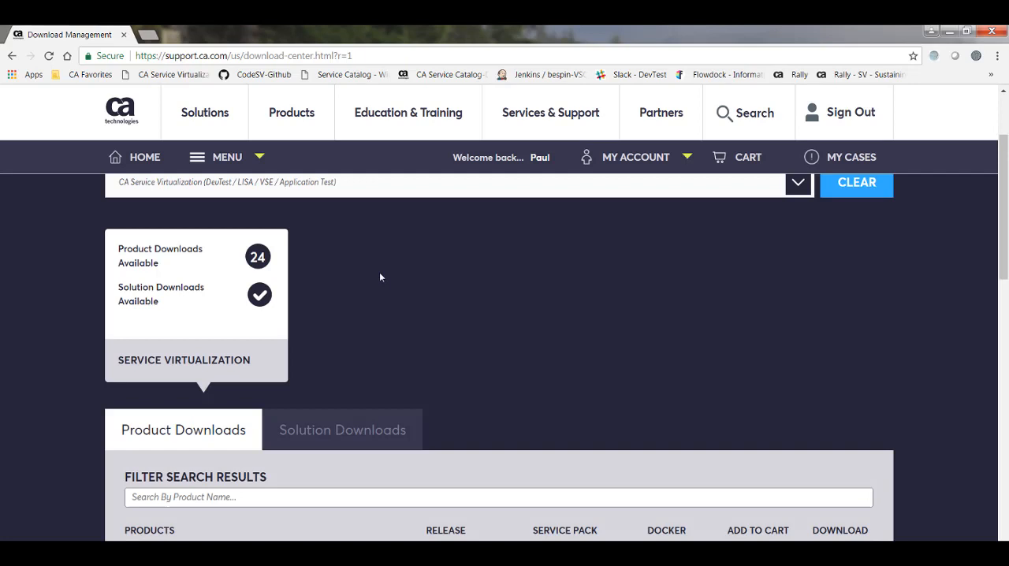
{"action": "scroll", "scroll_direction": "down", "scroll_amount": 3}
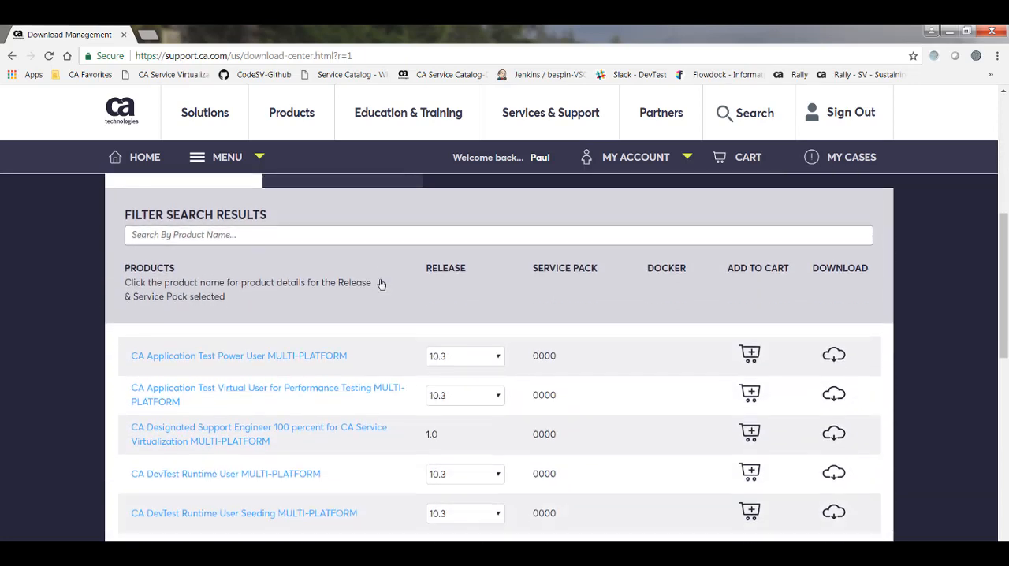
{"action": "left_click", "coordinate": [232, 235]}
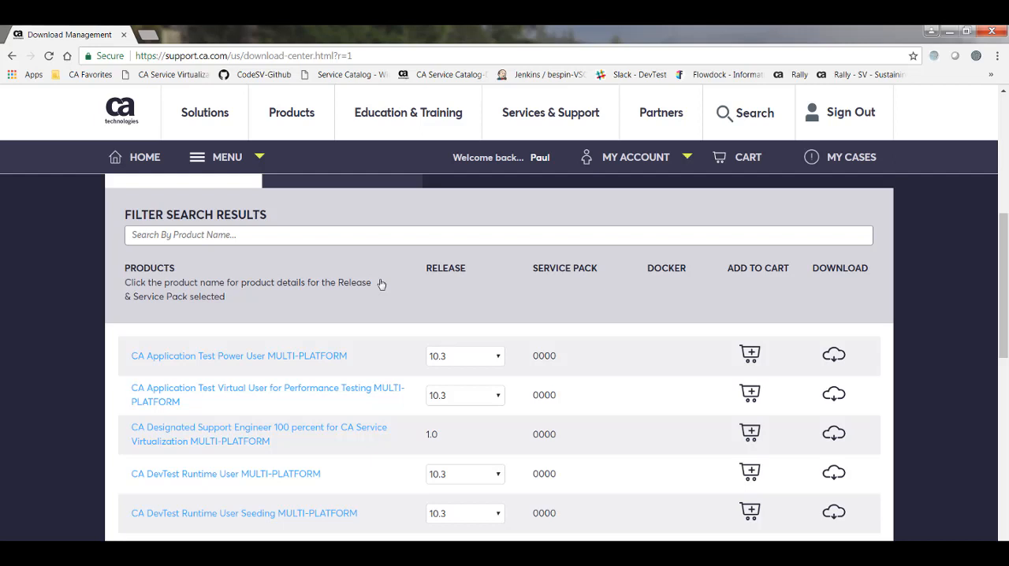
{"action": "mouse_move", "coordinate": [307, 361]}
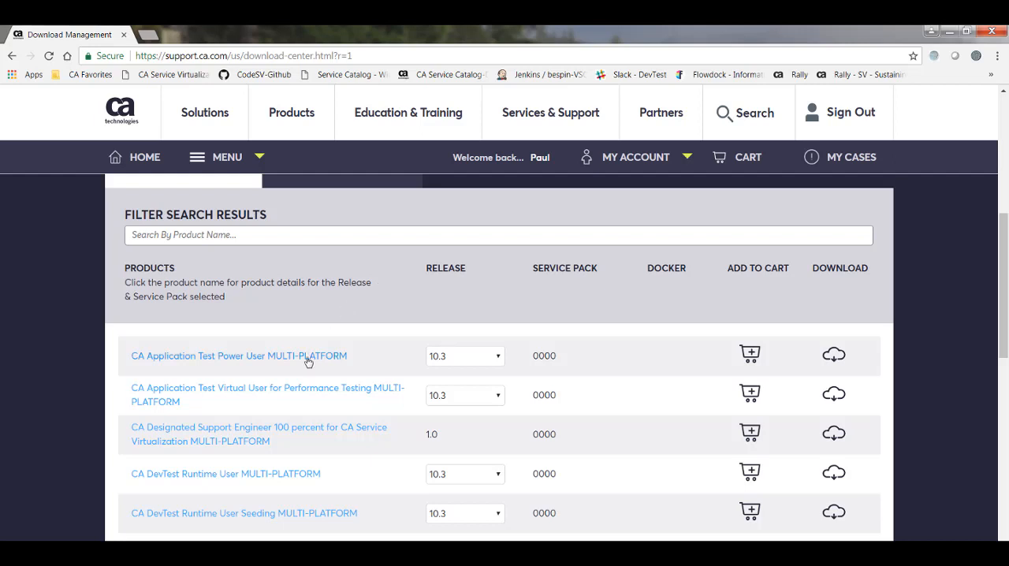
{"action": "left_click", "coordinate": [213, 356]}
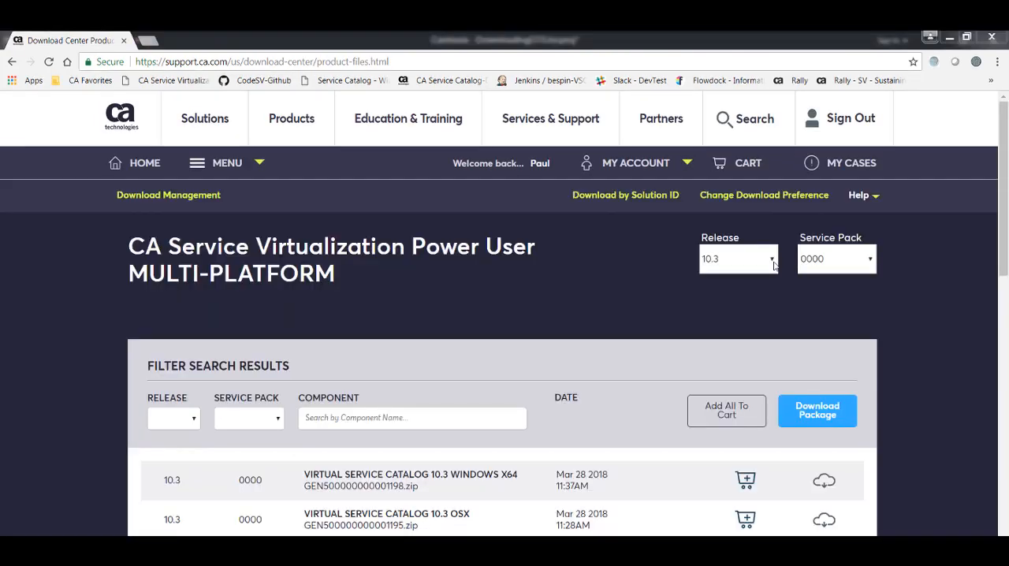
Select release 10.3 and scroll down to the DevTest 10.3 package entries.
{"action": "left_click", "coordinate": [739, 259]}
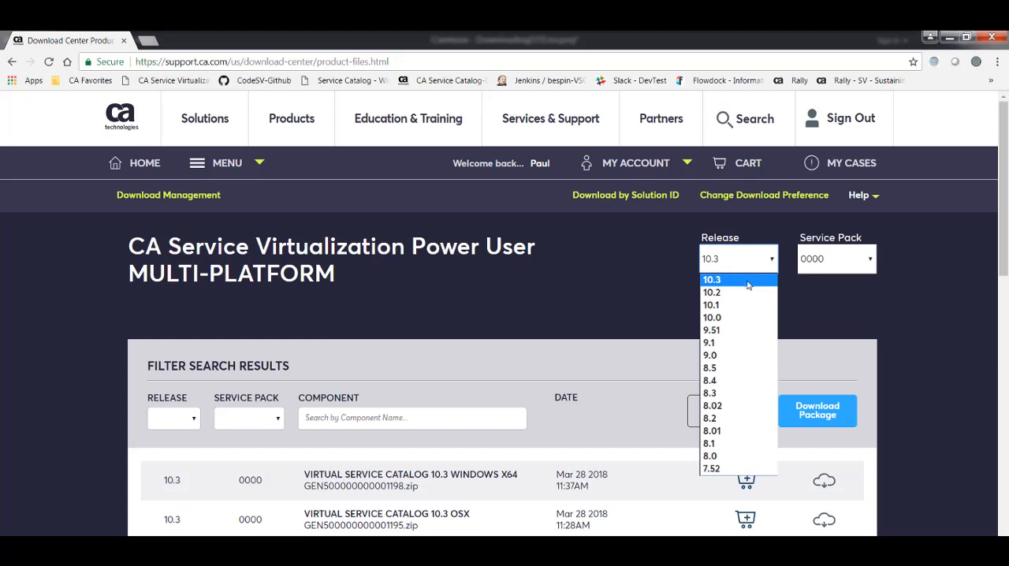
{"action": "left_click", "coordinate": [711, 279]}
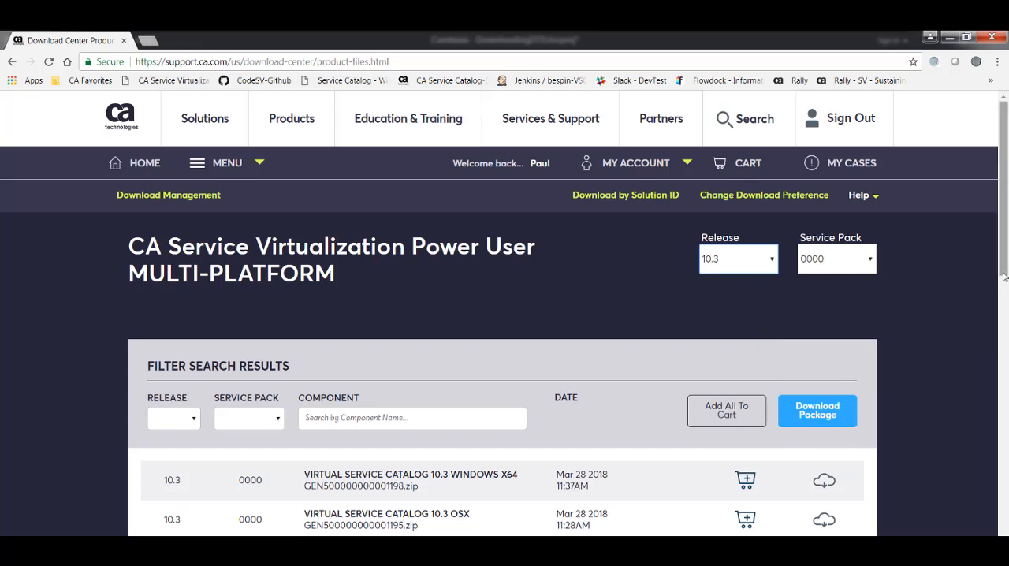
{"action": "scroll", "scroll_direction": "down", "scroll_amount": 3}
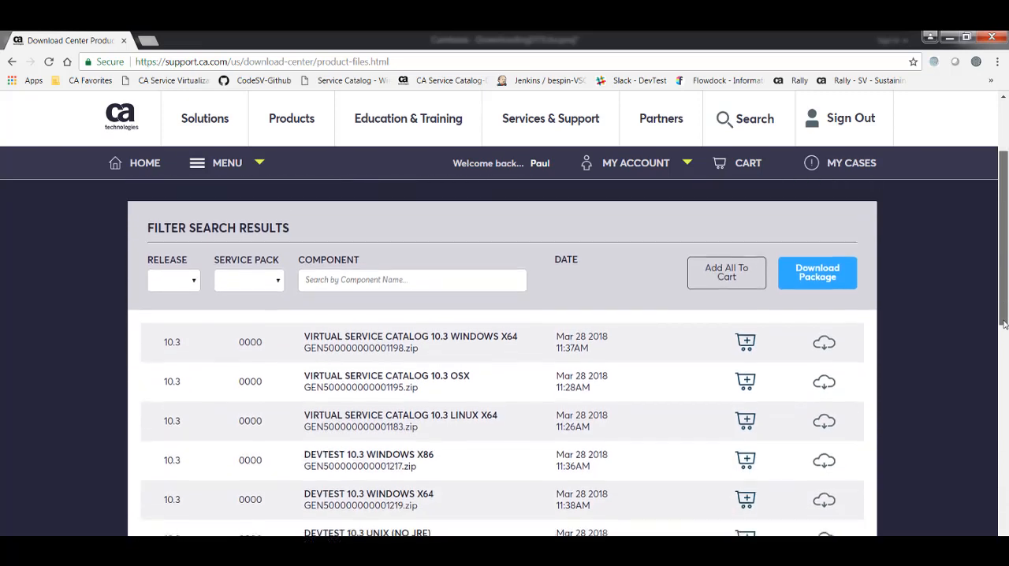
{"action": "scroll", "scroll_direction": "down", "scroll_amount": 3}
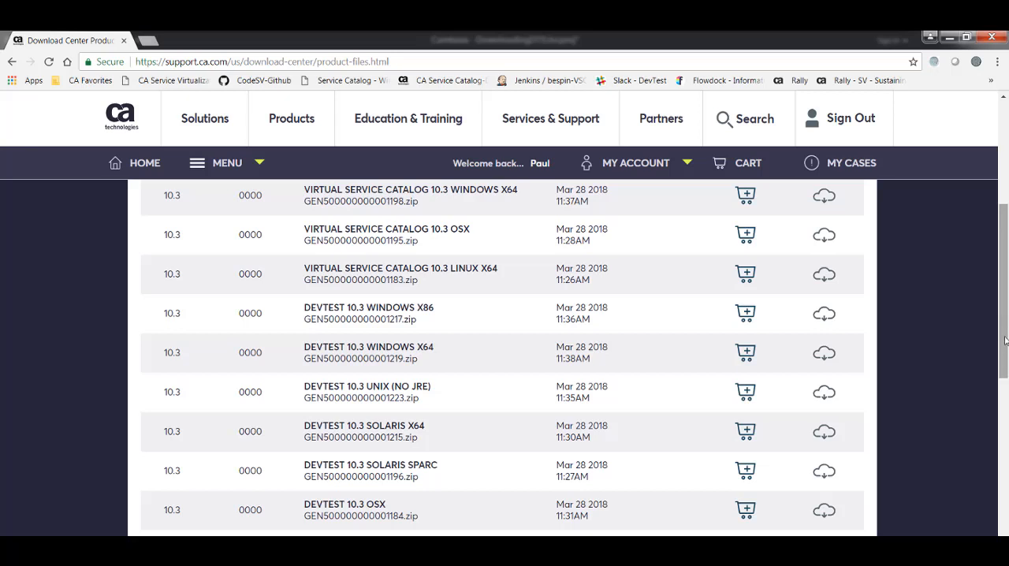
{"action": "scroll", "scroll_direction": "down", "scroll_amount": 3}
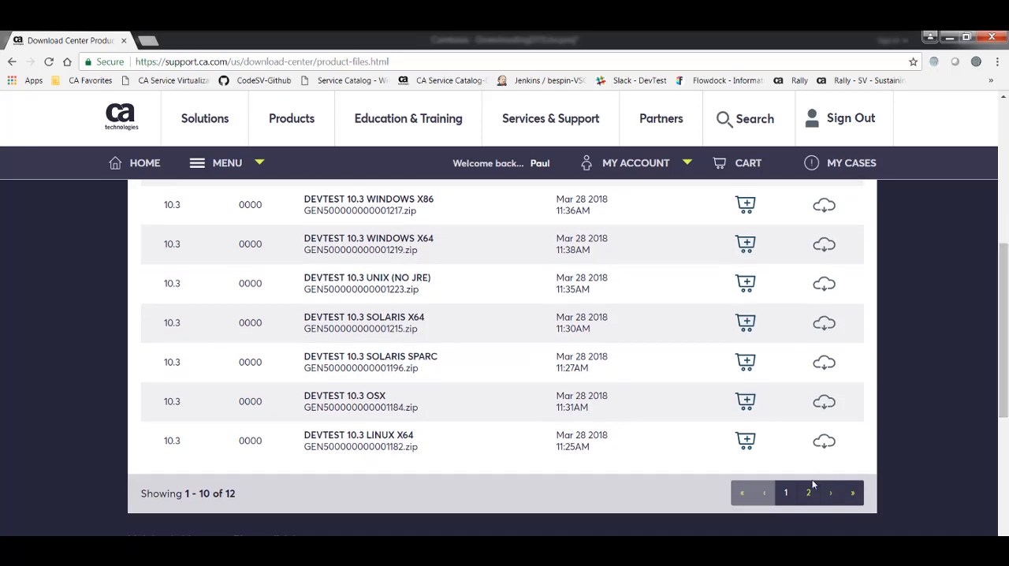
Go to page 2 of the 10.3 file list showing Linux and Demo Server files.
{"action": "left_click", "coordinate": [808, 493]}
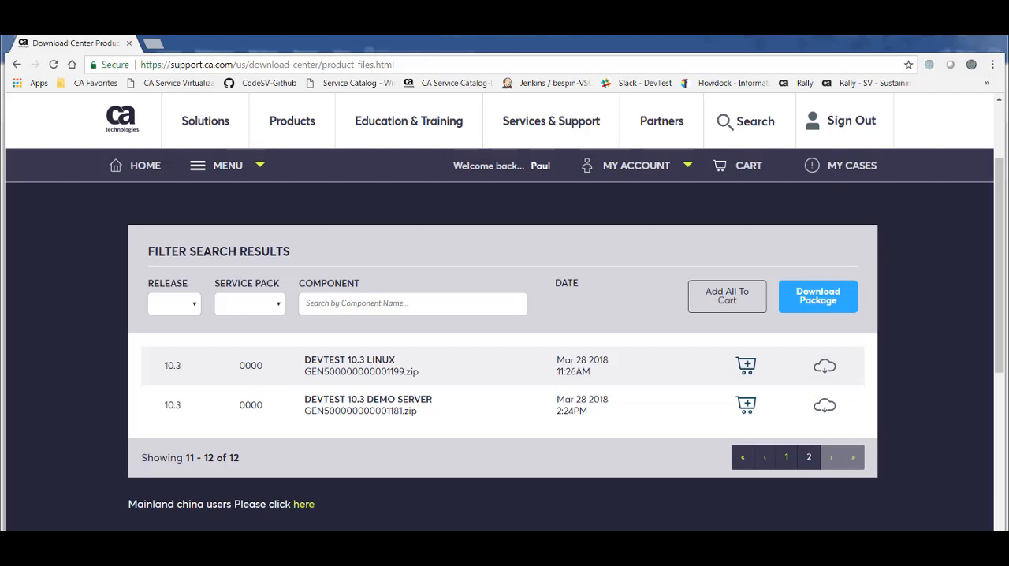
{"action": "left_click", "coordinate": [818, 296]}
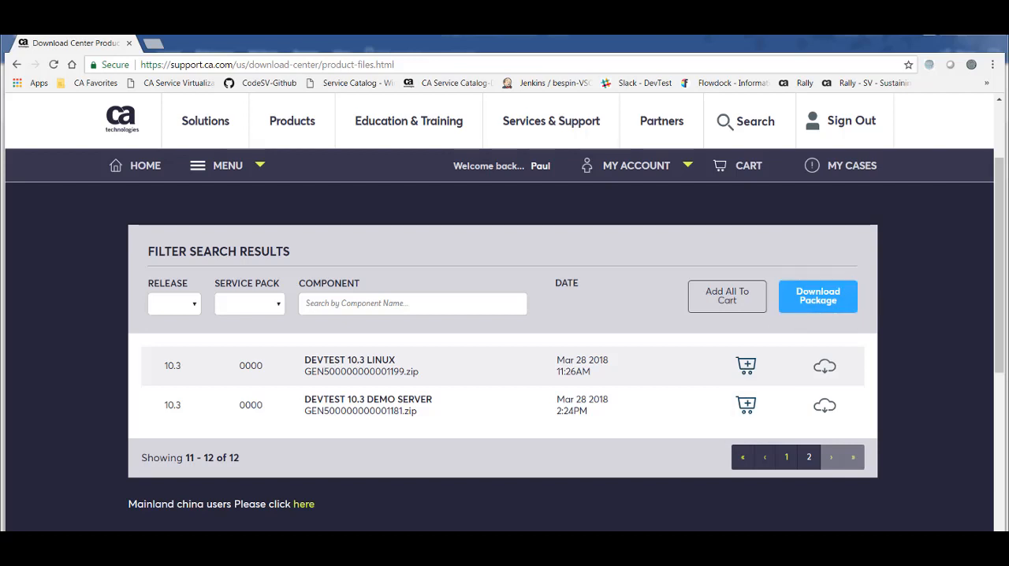
{"action": "mouse_move", "coordinate": [824, 406]}
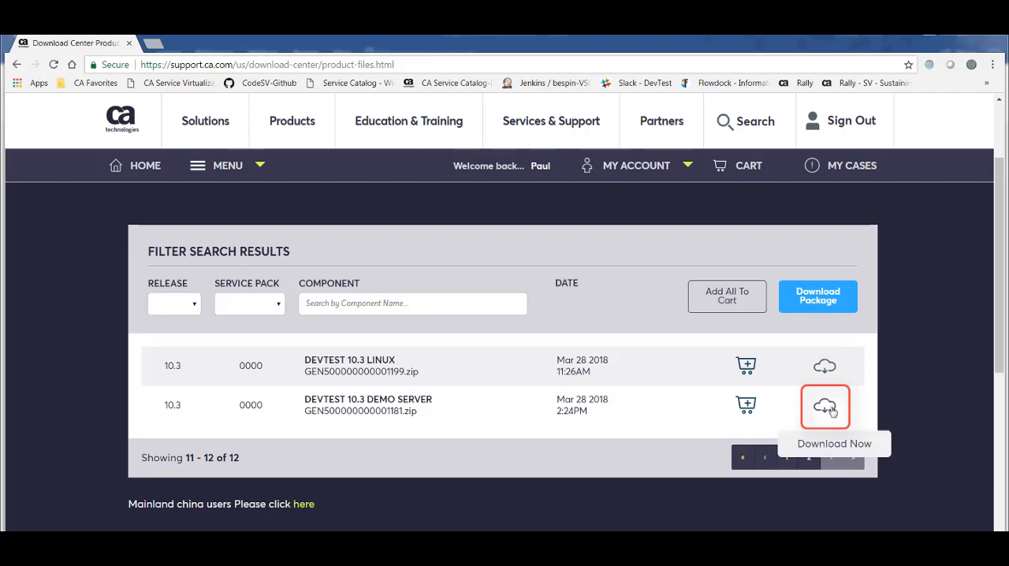
Download the DevTest 10.3 Demo Server zip via browser, declining a preferred download manager.
{"action": "left_click", "coordinate": [824, 407]}
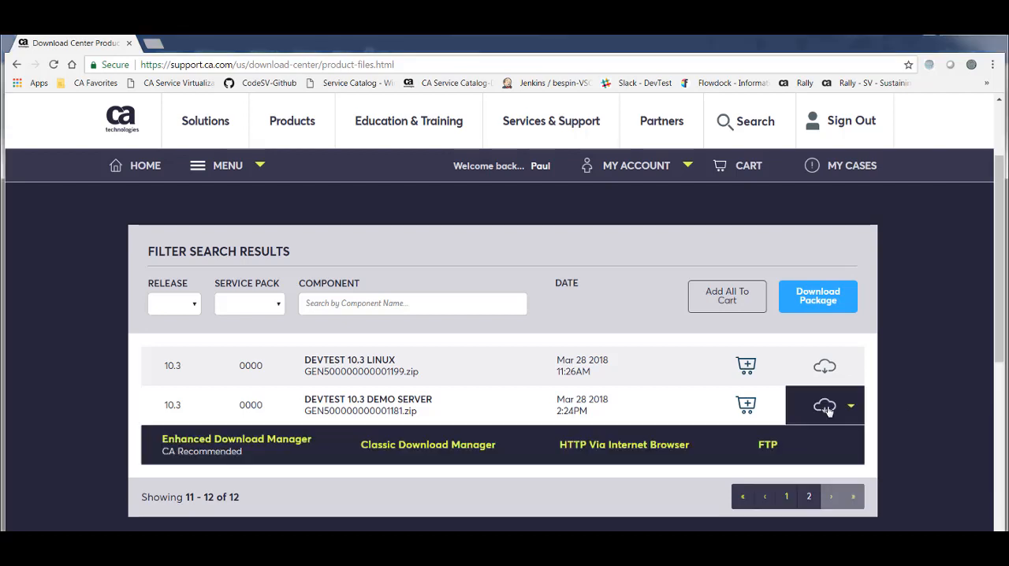
{"action": "mouse_move", "coordinate": [677, 446]}
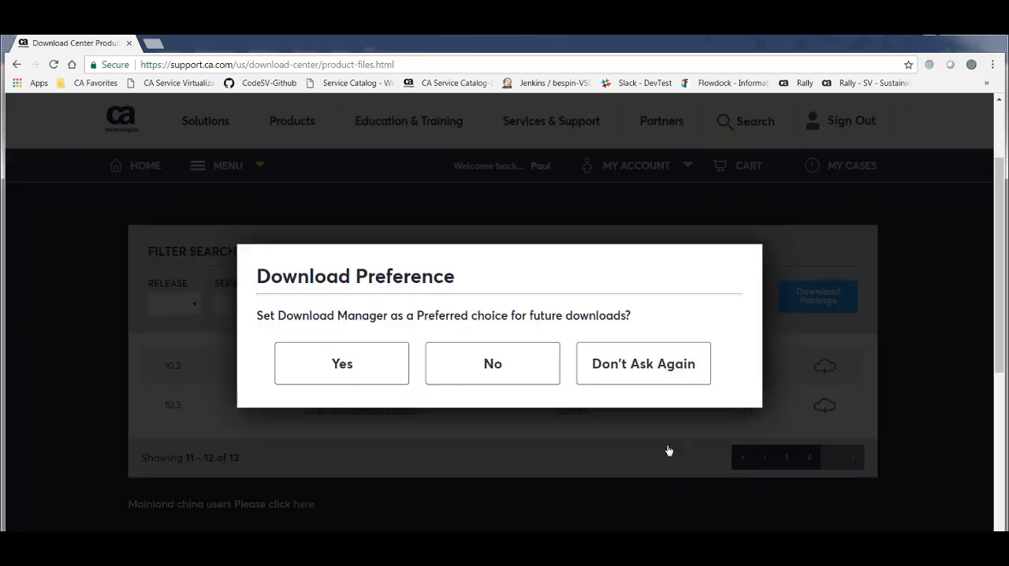
{"action": "mouse_move", "coordinate": [492, 363]}
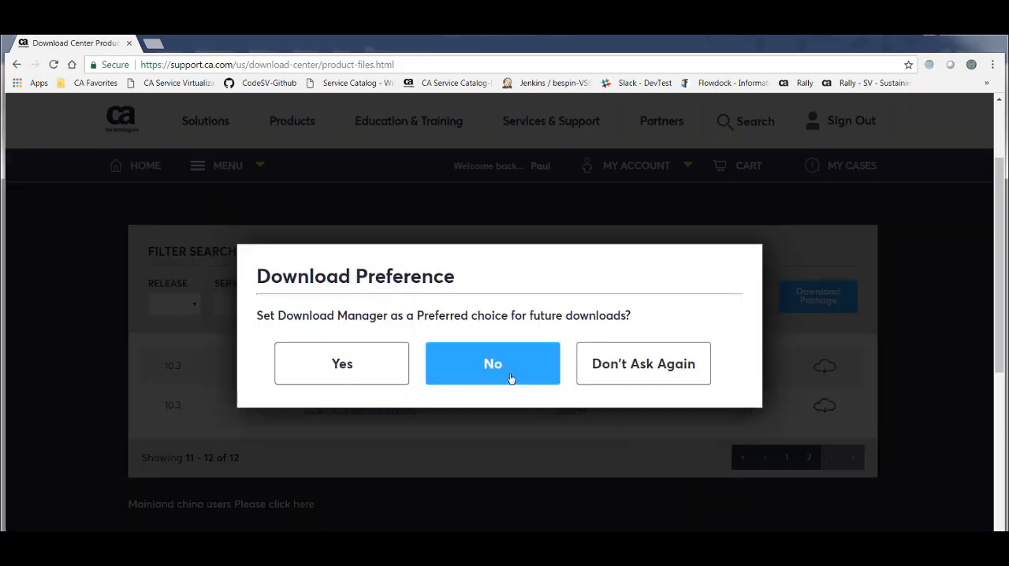
{"action": "left_click", "coordinate": [492, 364]}
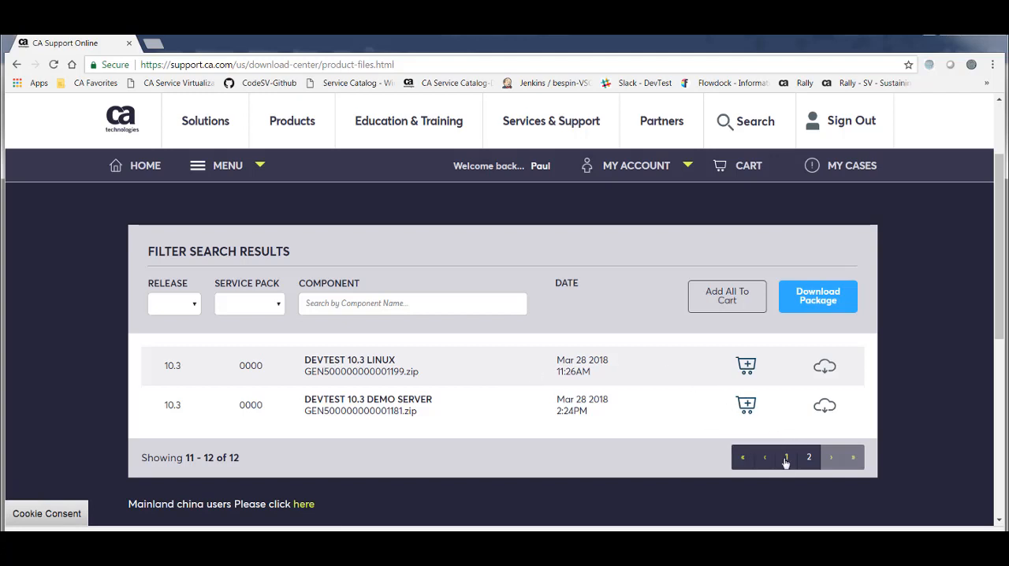
From page 1, download the DevTest 10.3 Windows X64 zip, declining a download manager.
{"action": "left_click", "coordinate": [786, 457]}
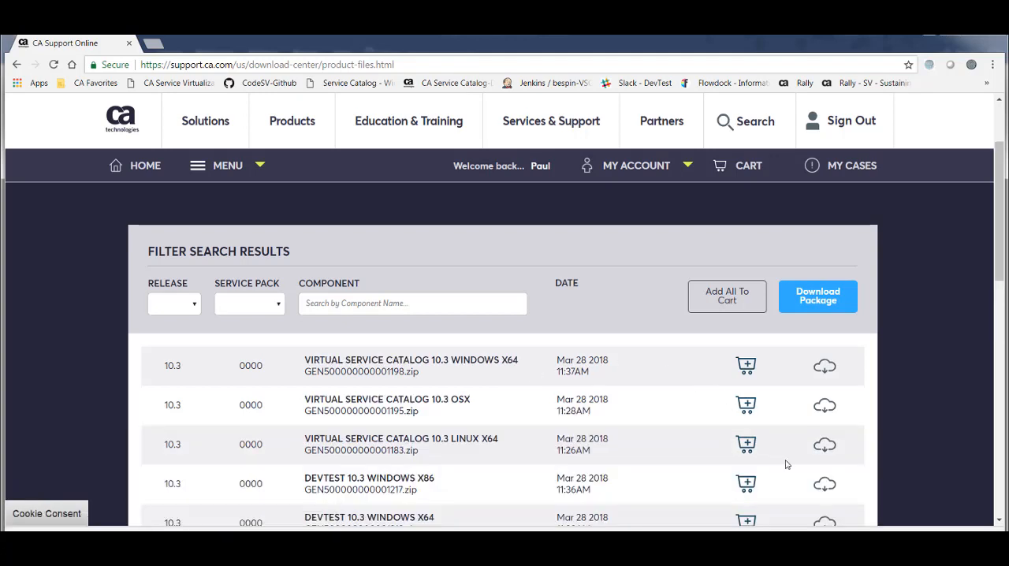
{"action": "scroll", "scroll_direction": "down", "scroll_amount": 3}
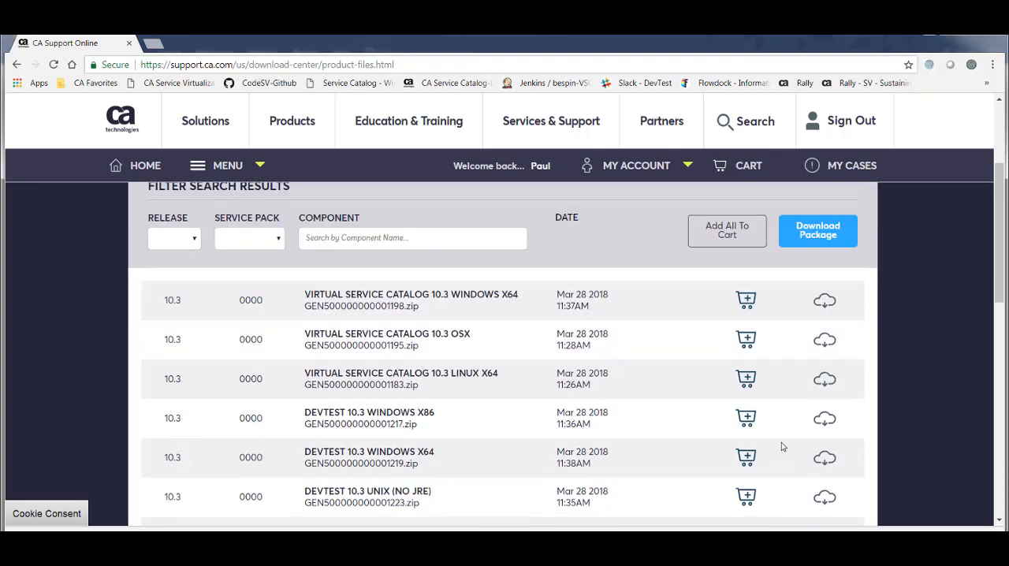
{"action": "mouse_move", "coordinate": [825, 458]}
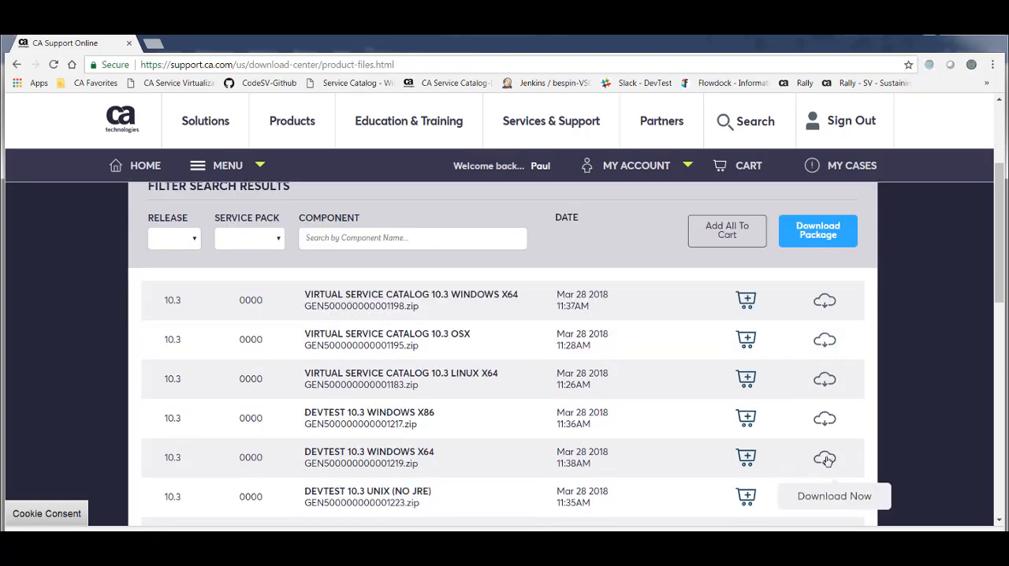
{"action": "left_click", "coordinate": [825, 458]}
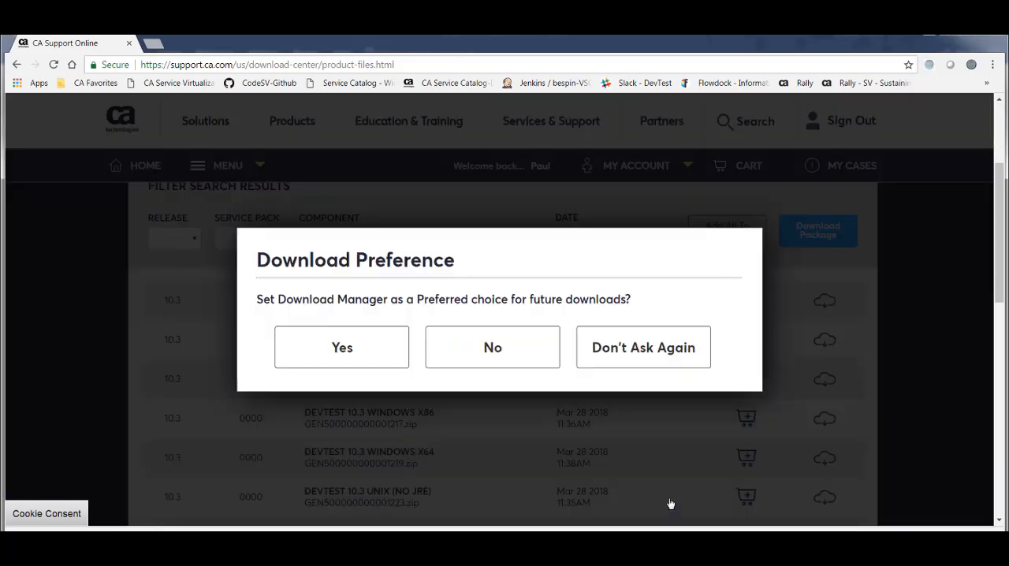
{"action": "left_click", "coordinate": [492, 347]}
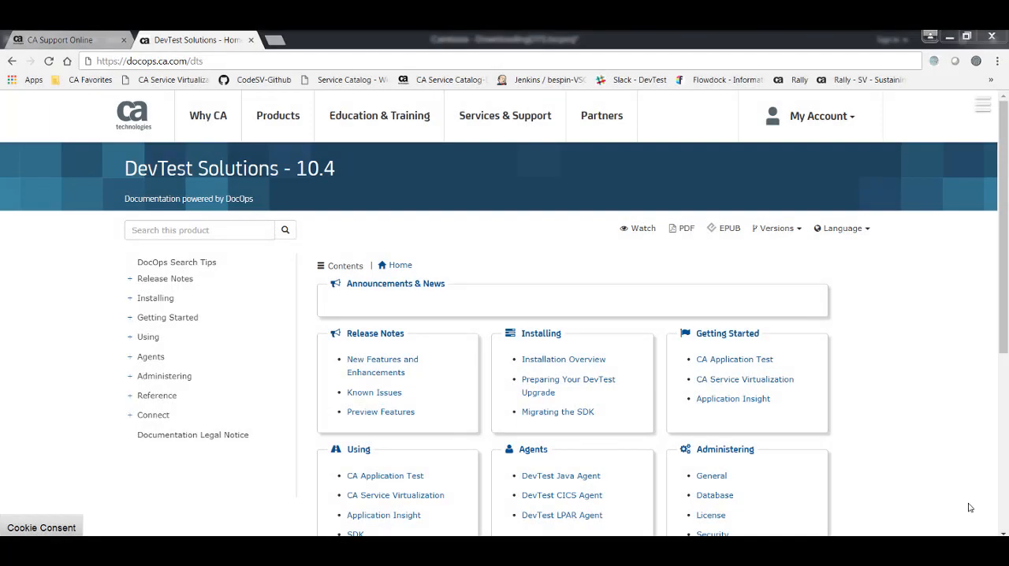
Search the documentation for 'license administration' and open the License Administration article.
{"action": "left_click", "coordinate": [157, 61]}
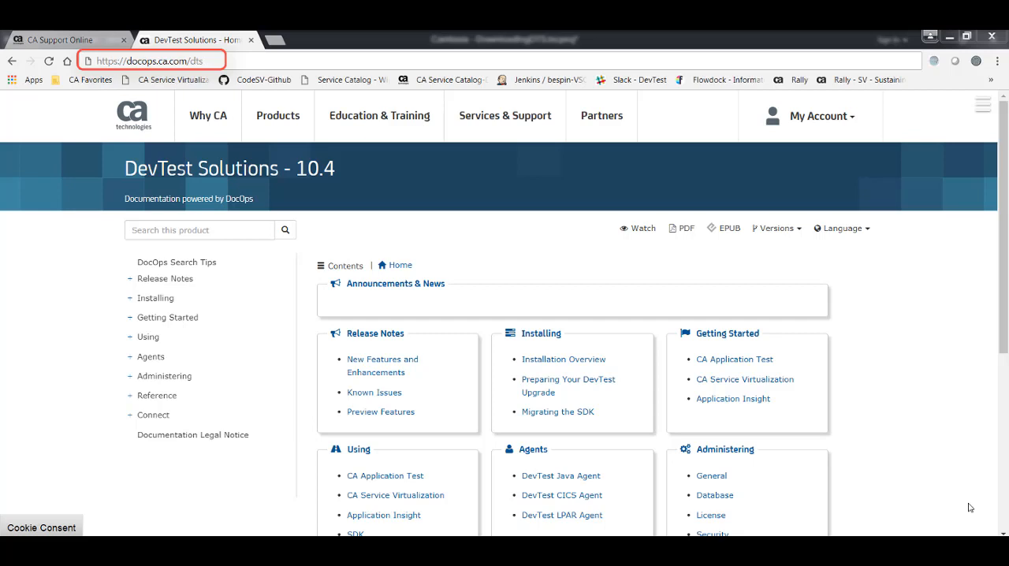
{"action": "type", "text": "license administration"}
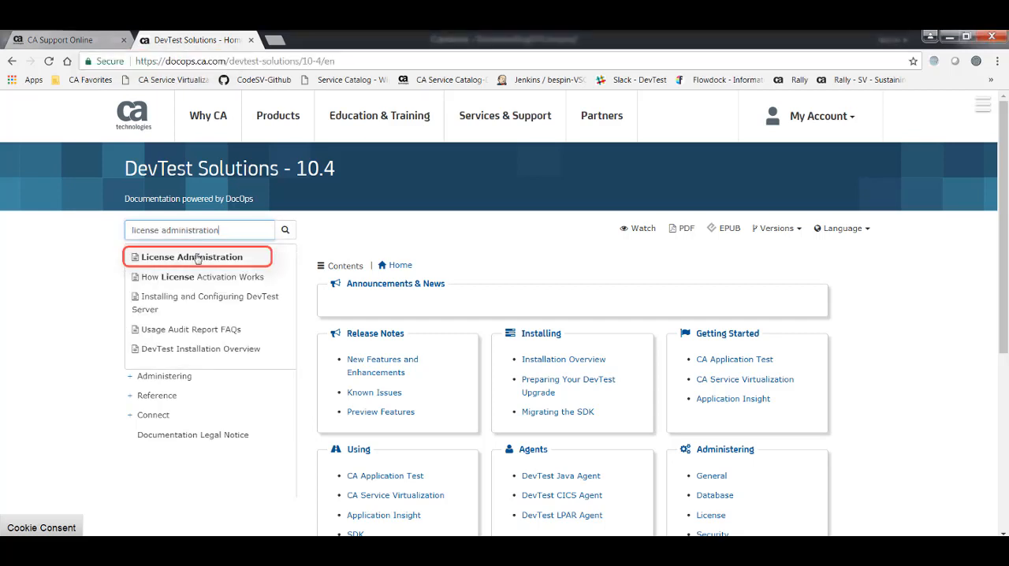
{"action": "left_click", "coordinate": [191, 257]}
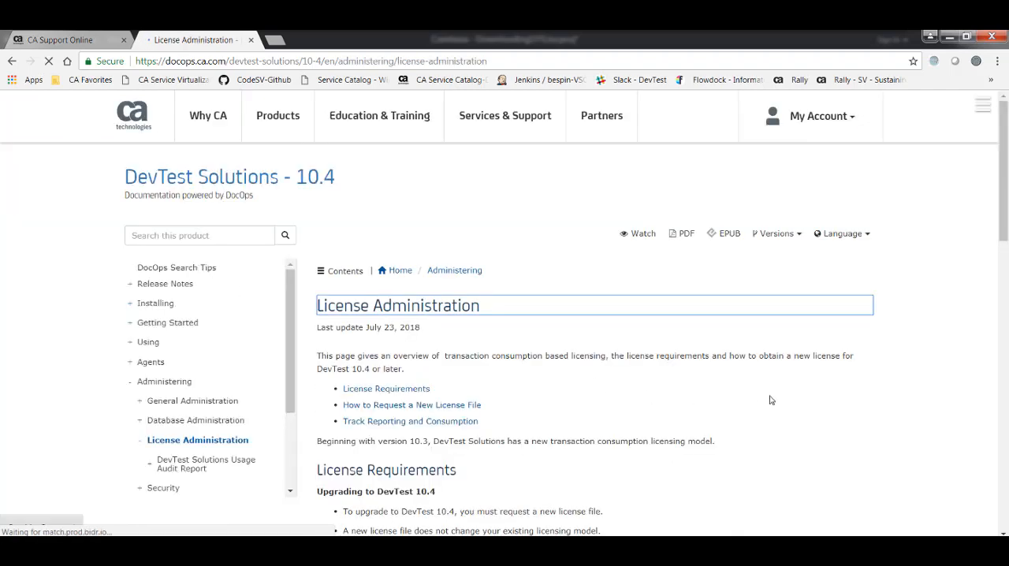
{"action": "scroll", "scroll_direction": "down", "scroll_amount": 3}
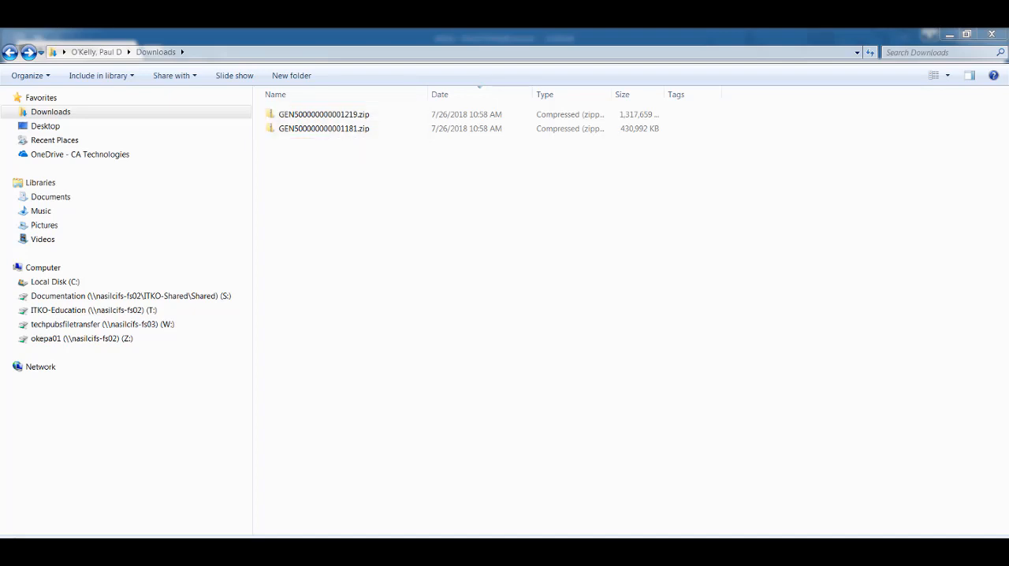
Extract GEN500000000001219.zip directly into Downloads, yielding devtest_win_x64.exe.
{"action": "right_click", "coordinate": [324, 114]}
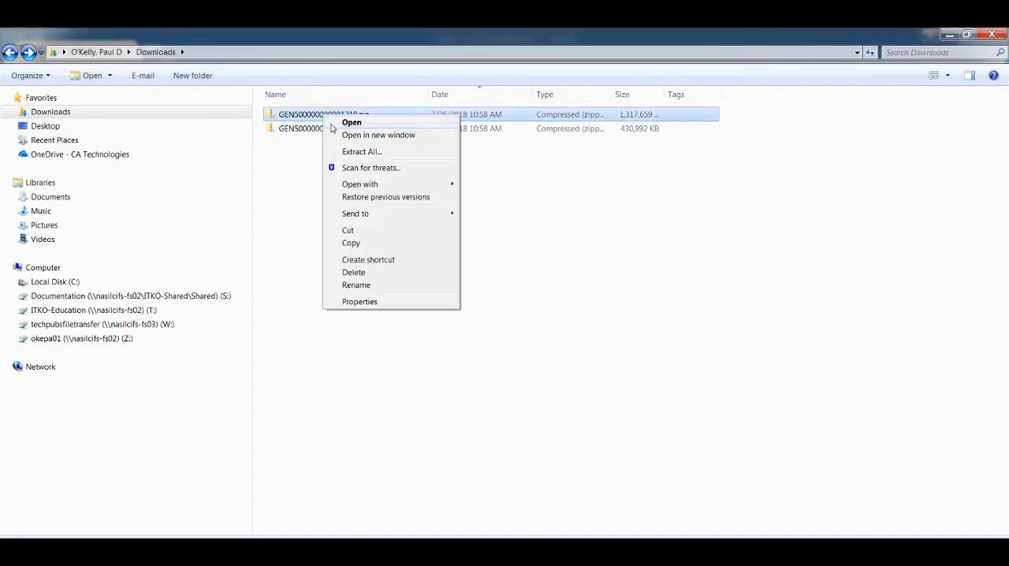
{"action": "left_click", "coordinate": [361, 151]}
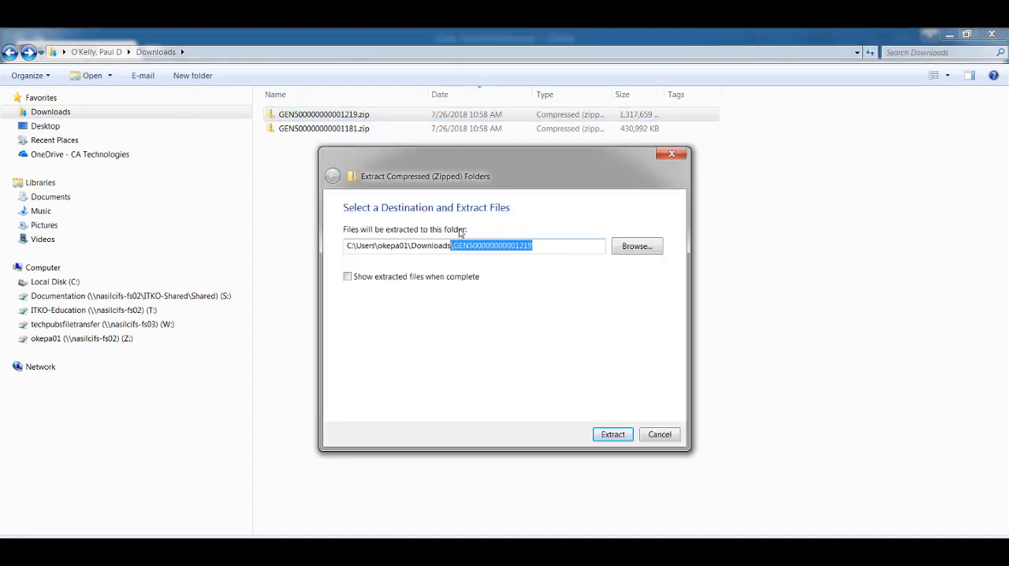
{"action": "key", "text": "Delete"}
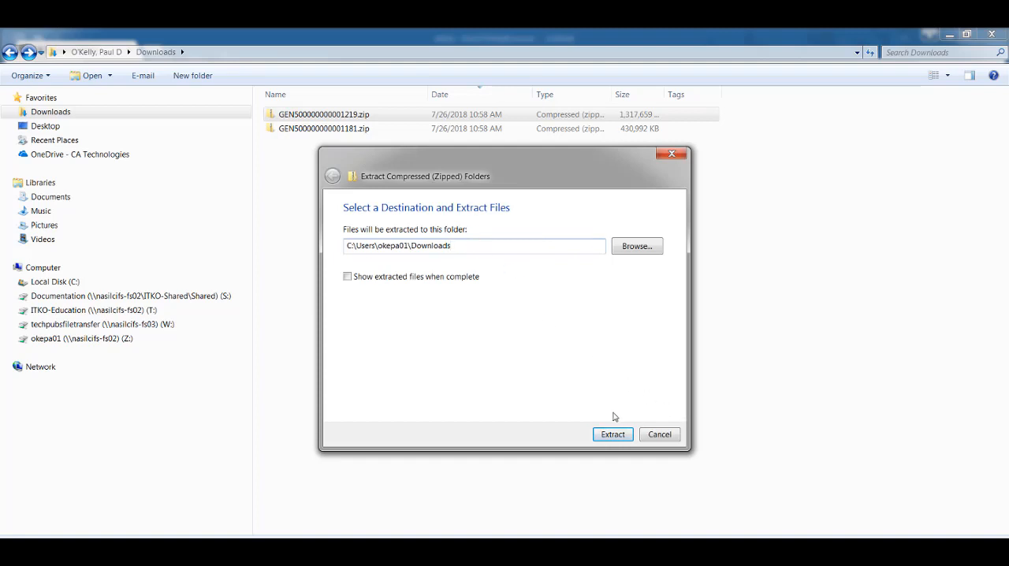
{"action": "left_click", "coordinate": [613, 434]}
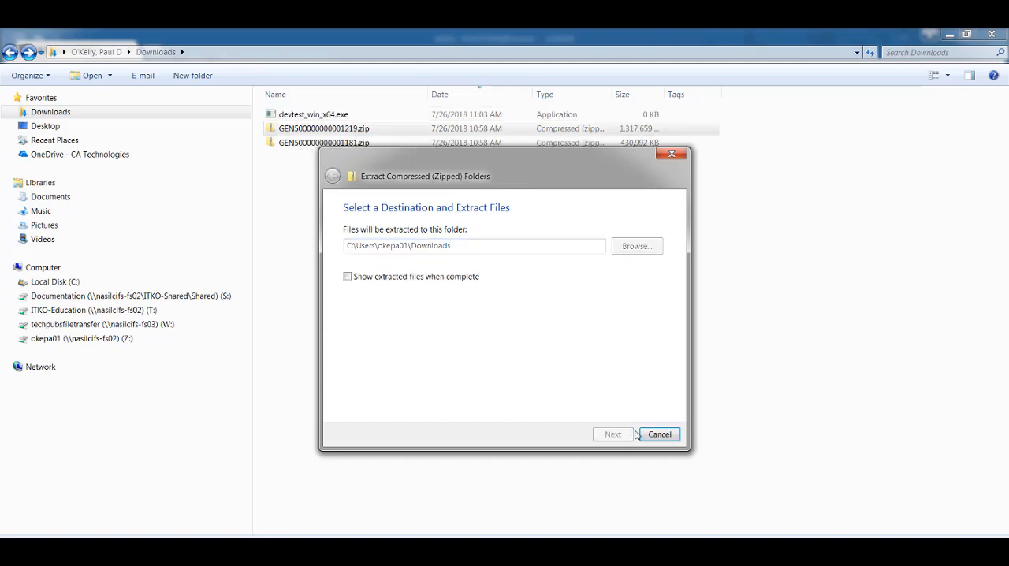
{"action": "left_click", "coordinate": [613, 434]}
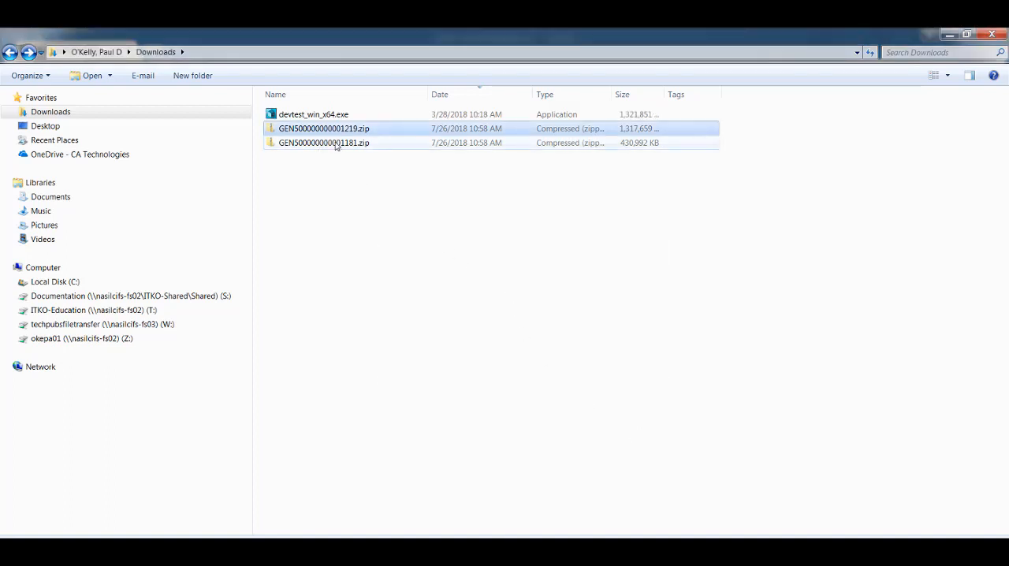
Extract GEN500000000001181.zip into the Downloads folder.
{"action": "right_click", "coordinate": [335, 143]}
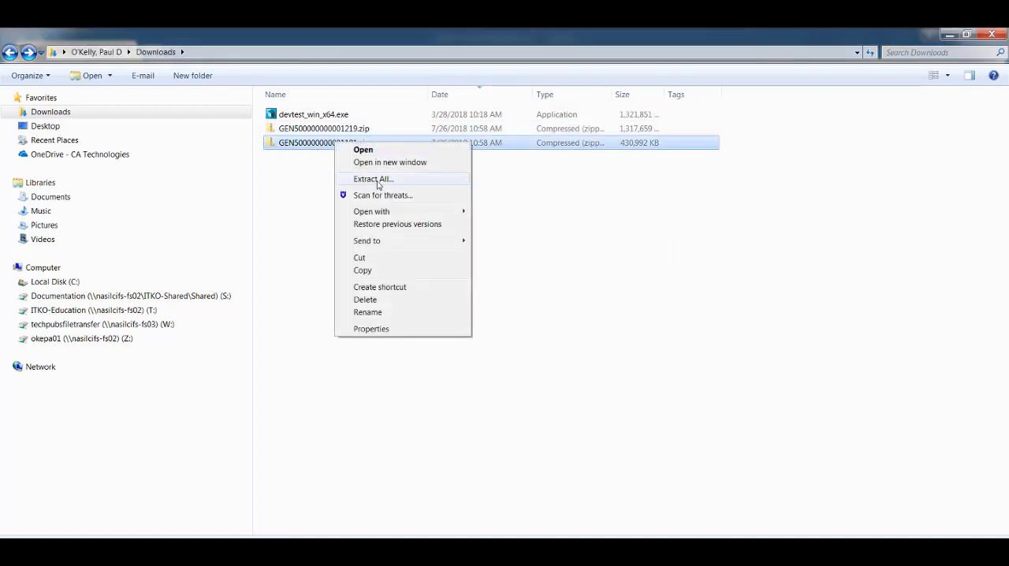
{"action": "left_click", "coordinate": [362, 179]}
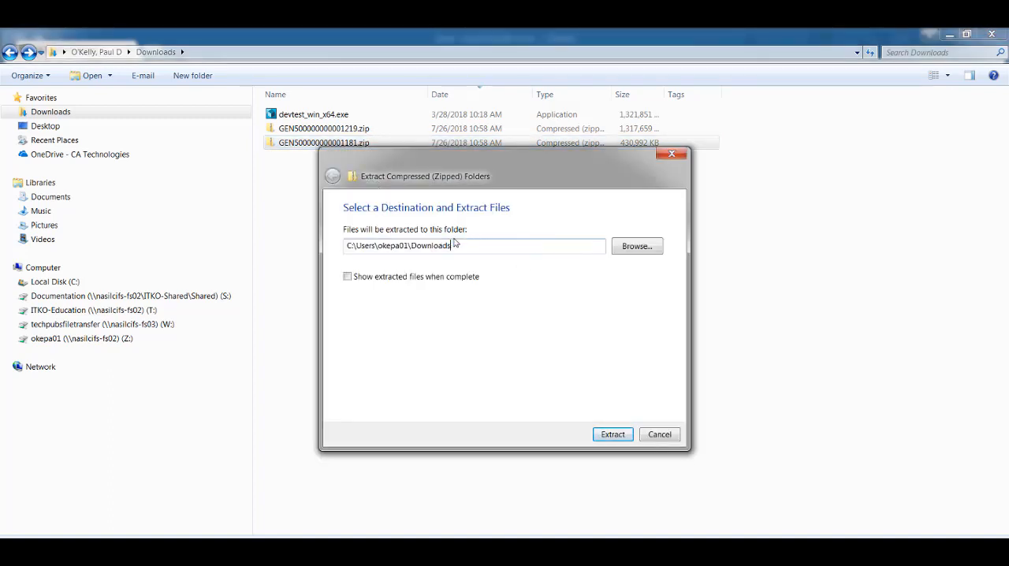
{"action": "left_click", "coordinate": [613, 434]}
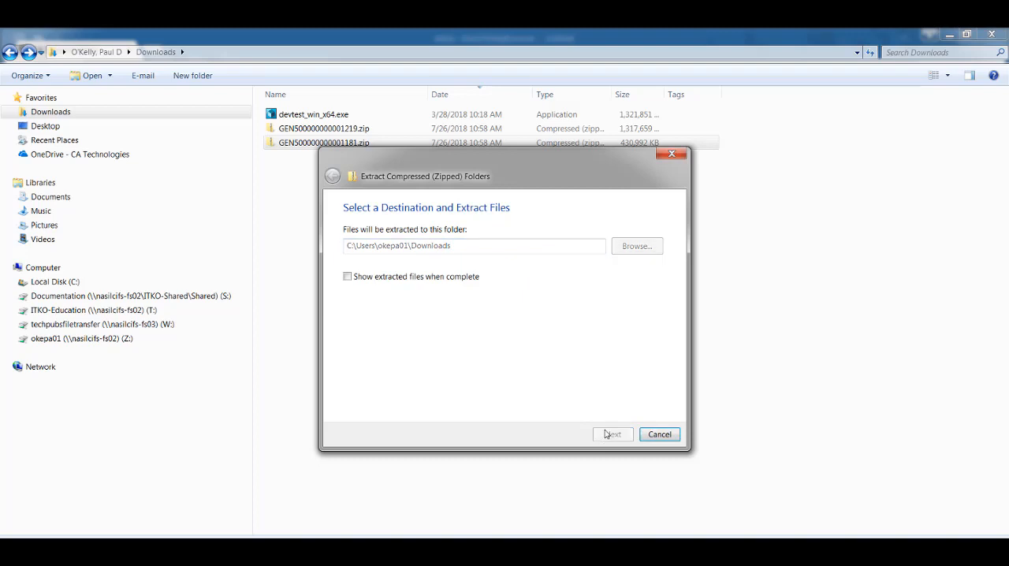
{"action": "left_click", "coordinate": [612, 435]}
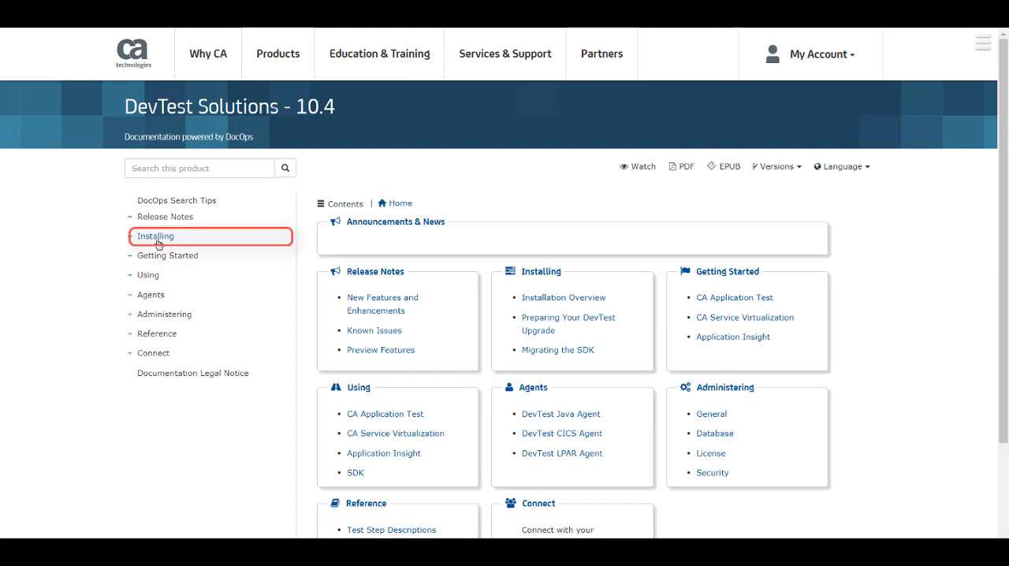
Open the Installing section in the DevTest Solutions 10.4 DocOps navigation tree.
{"action": "left_click", "coordinate": [155, 236]}
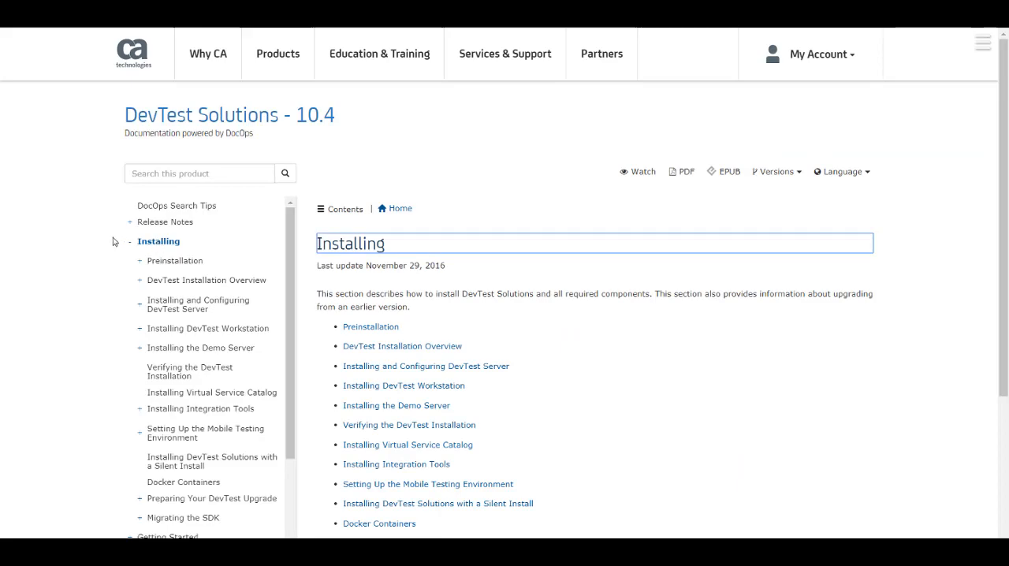